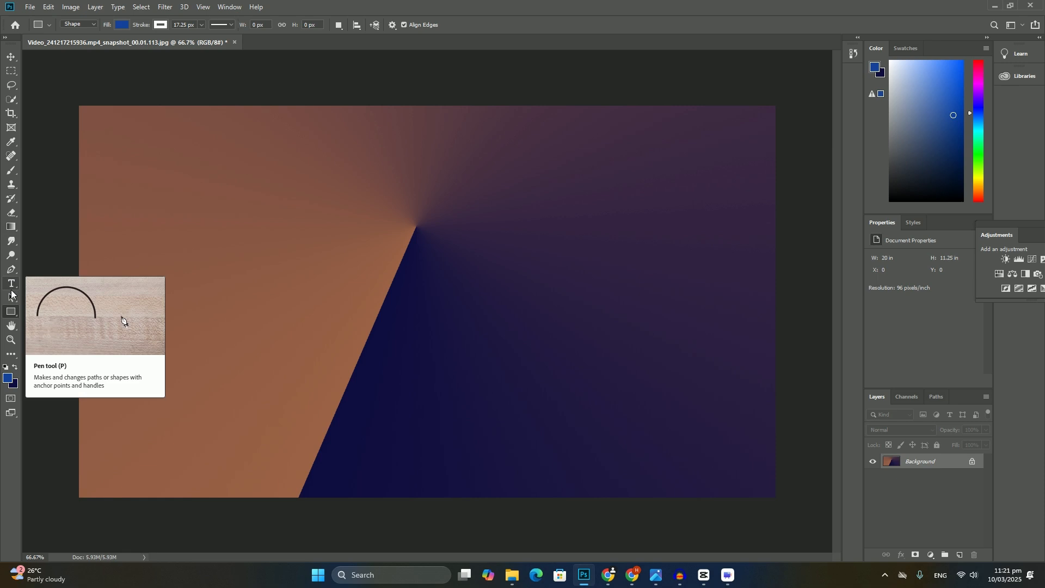
Step: Activate the Horizontal Type tool (Impact, 72 pt) for lettering on the gradient
{"action": "left_click", "coordinate": [10, 284]}
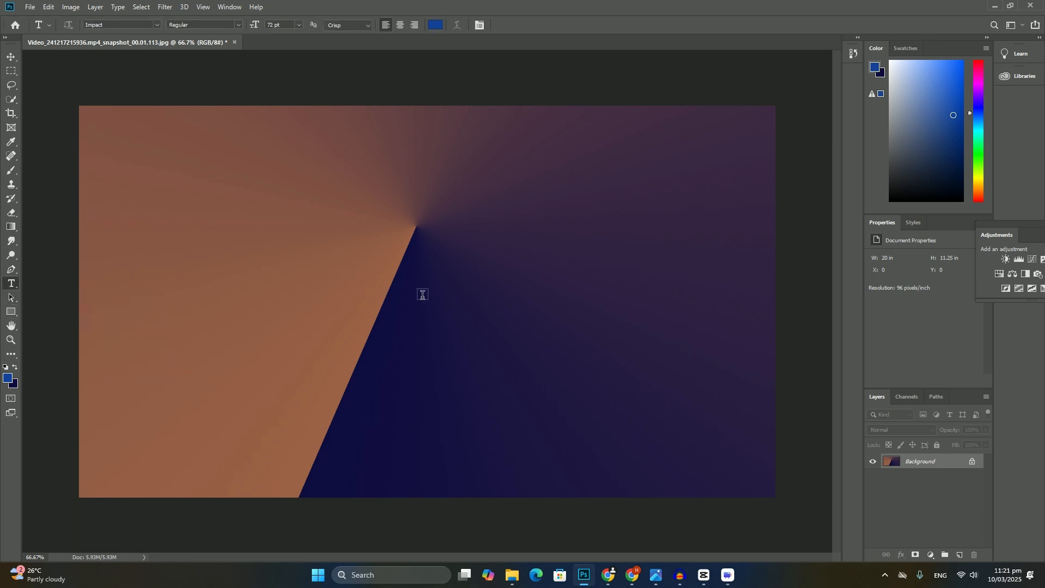
Step: Type BGFJMBV on the canvas and remove the trailing V to leave BGFJMB
{"action": "type", "text": "BGFJMBV"}
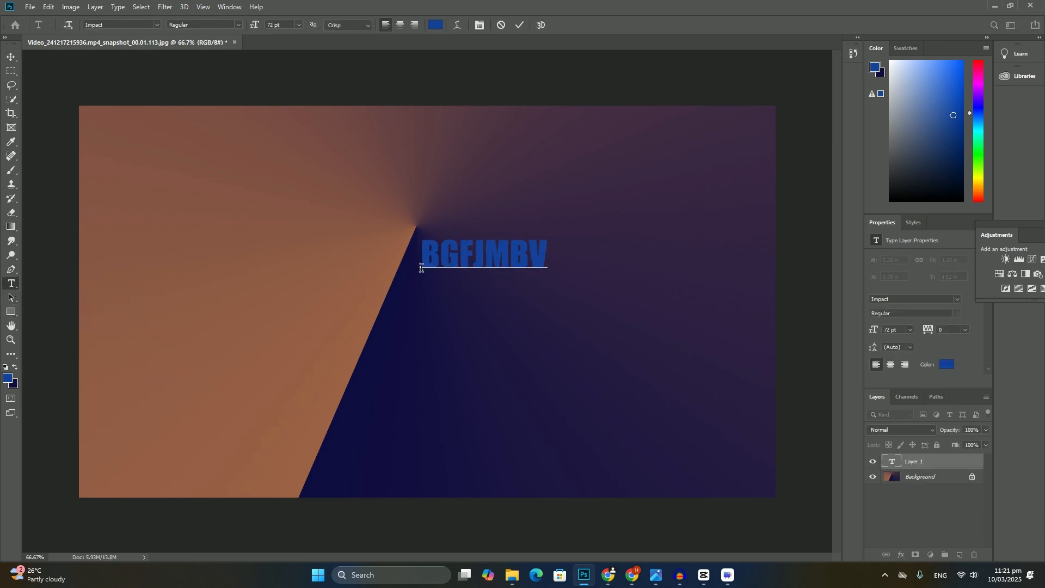
{"action": "key", "text": "Backspace"}
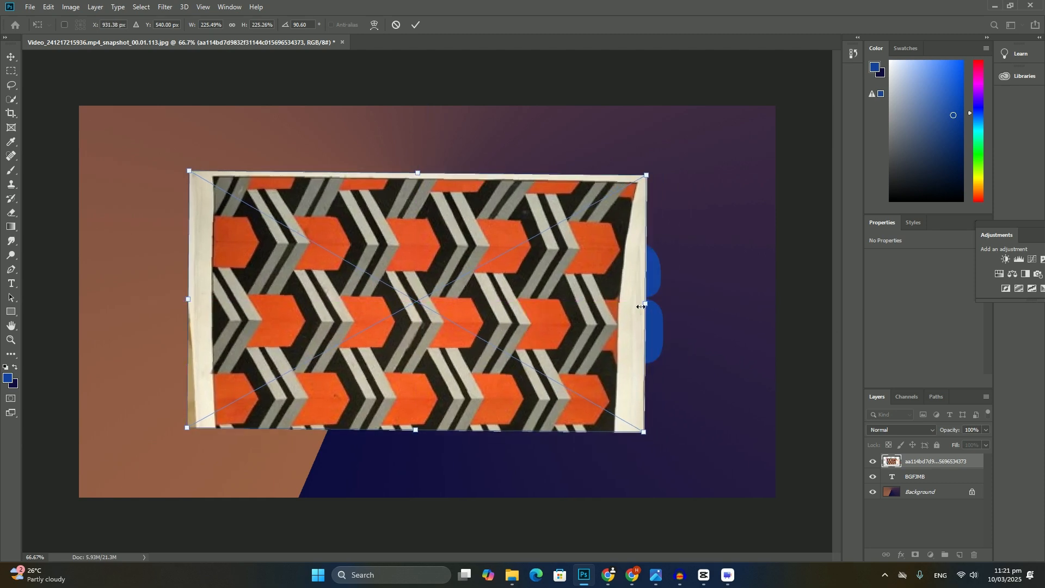
Step: Commit the chevron image over the text, then add an inner rectangle with gradient styling
{"action": "left_click", "coordinate": [415, 25]}
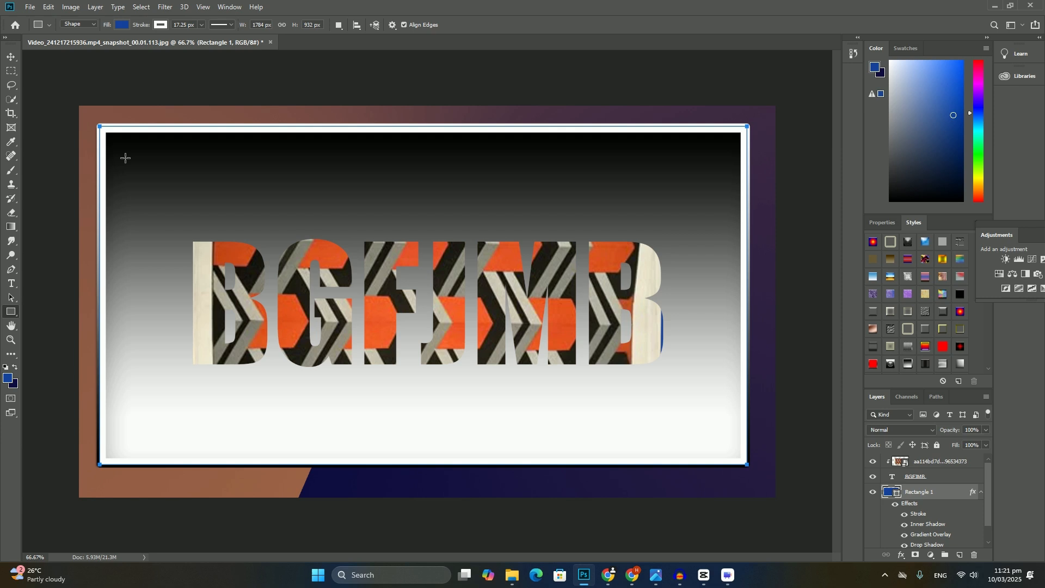
{"action": "left_click", "coordinate": [881, 222]}
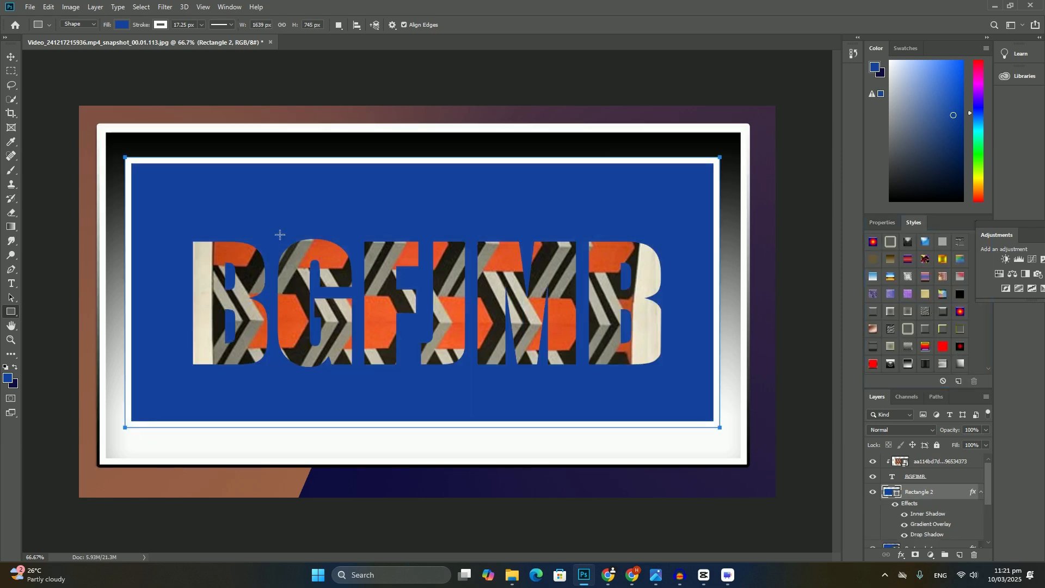
{"action": "left_click", "coordinate": [880, 223]}
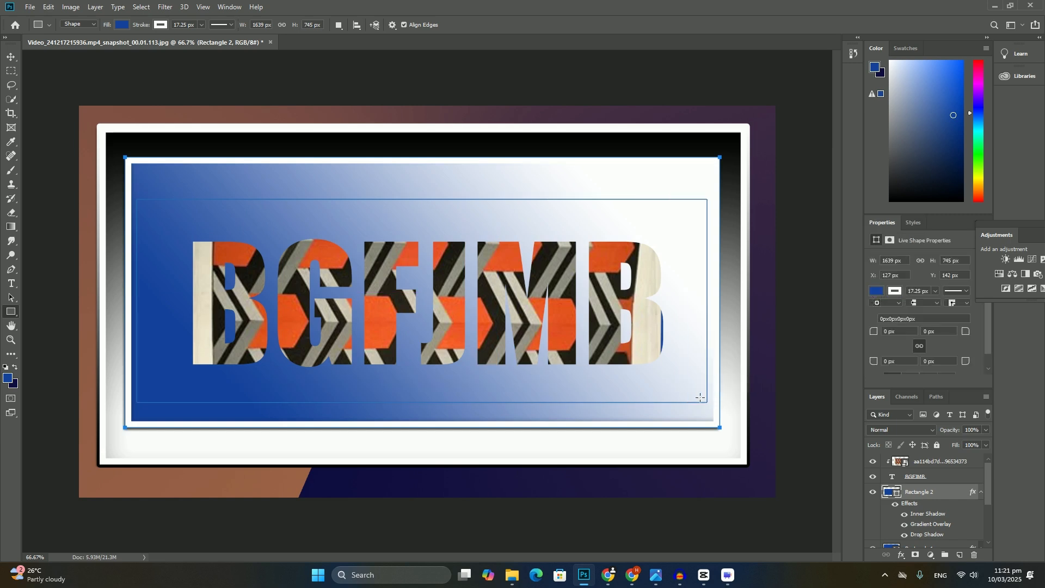